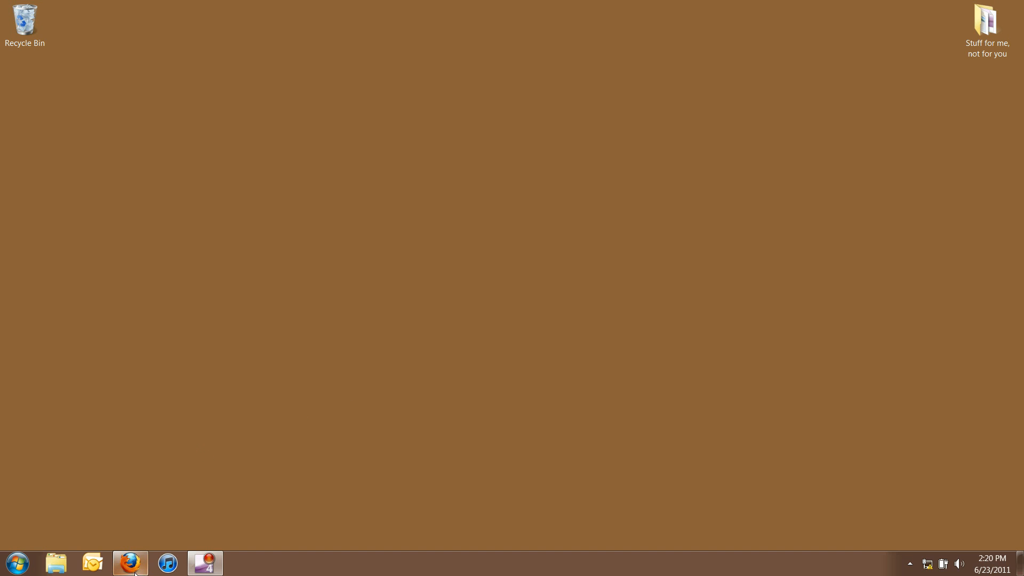
- Launch Firefox from the taskbar, landing on a 'Server not found' page
click(129, 562)
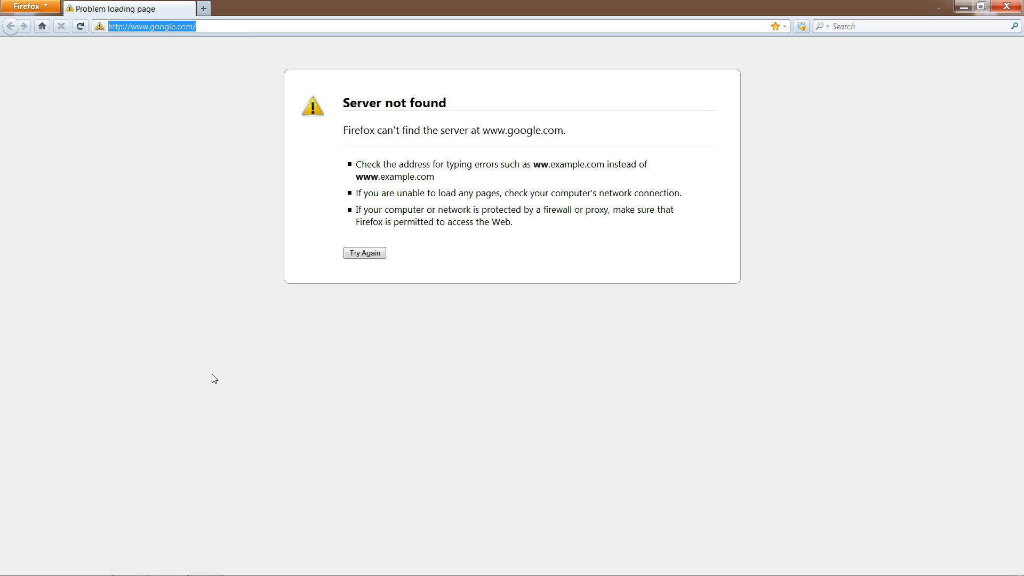
mouse_move(161, 170)
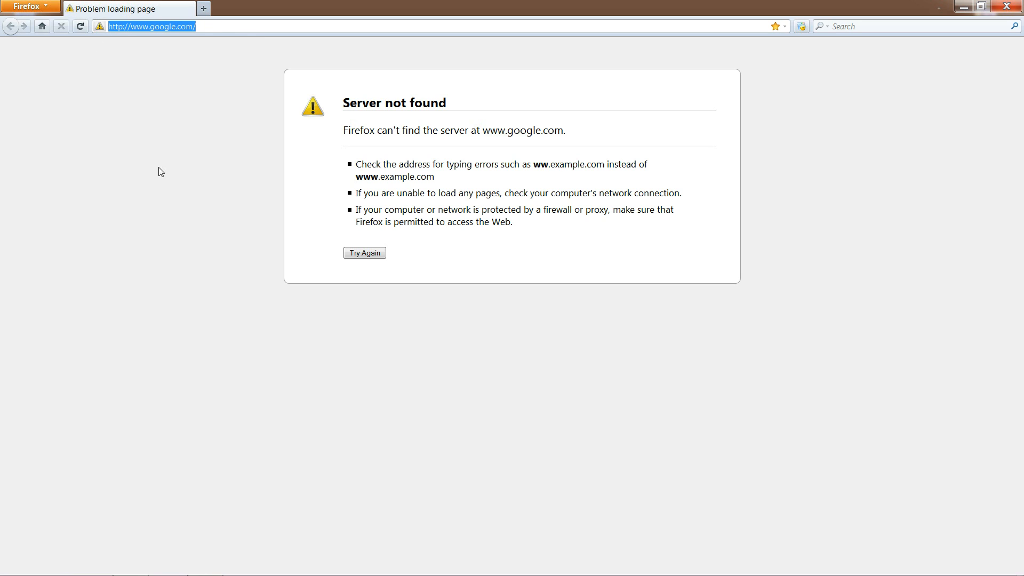
text(1)
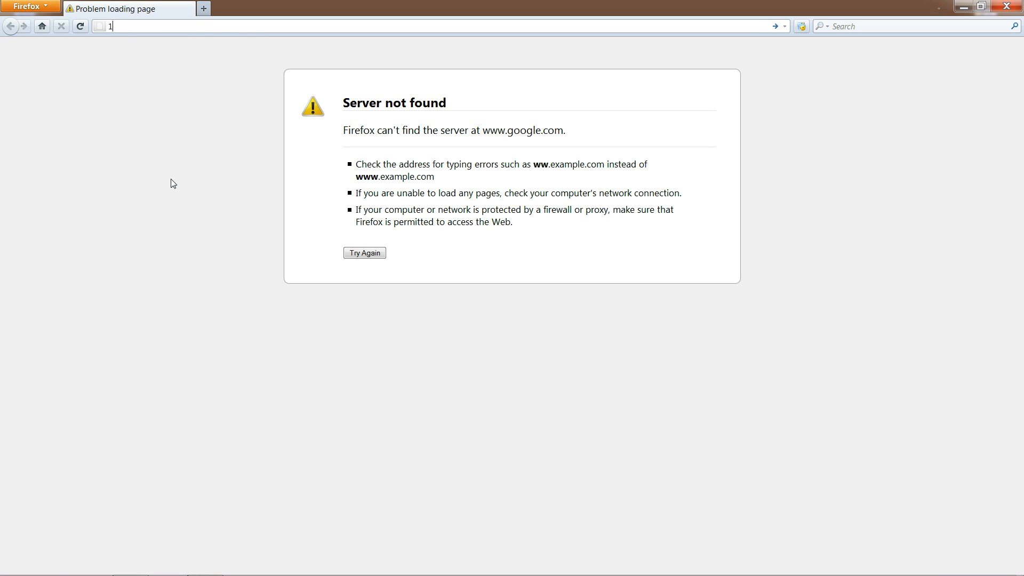
text(92.168.1.1)
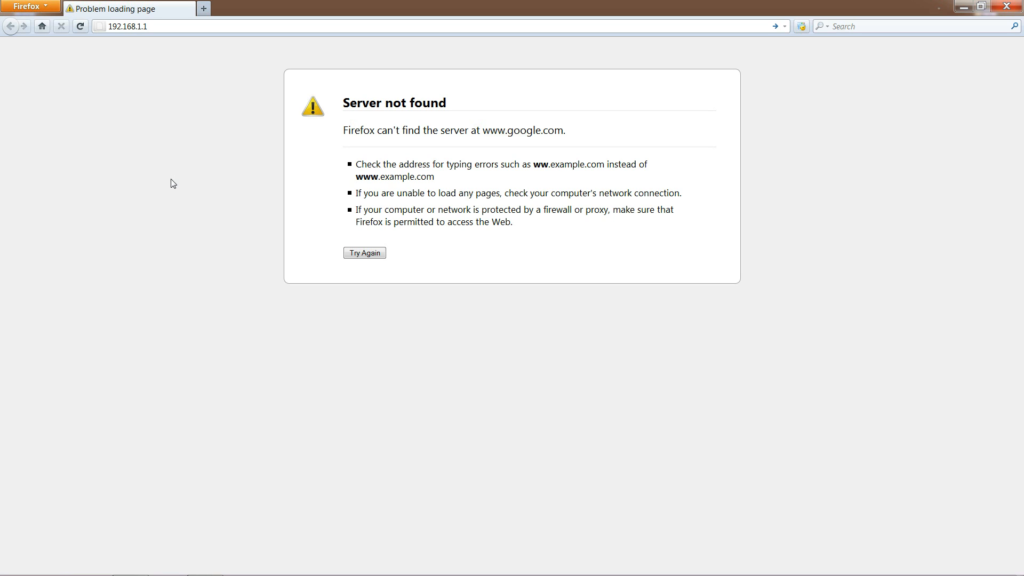
mouse_move(178, 125)
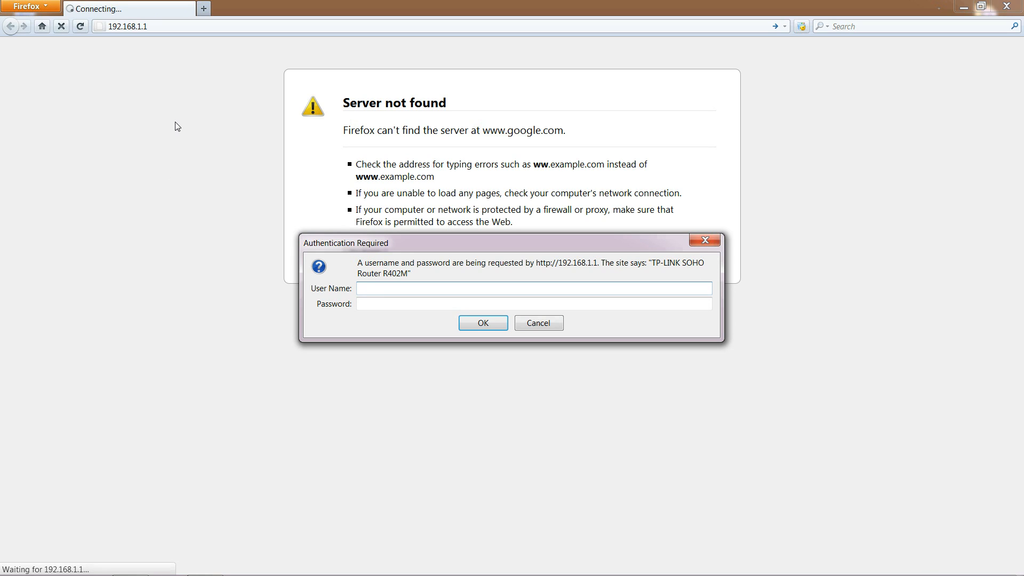
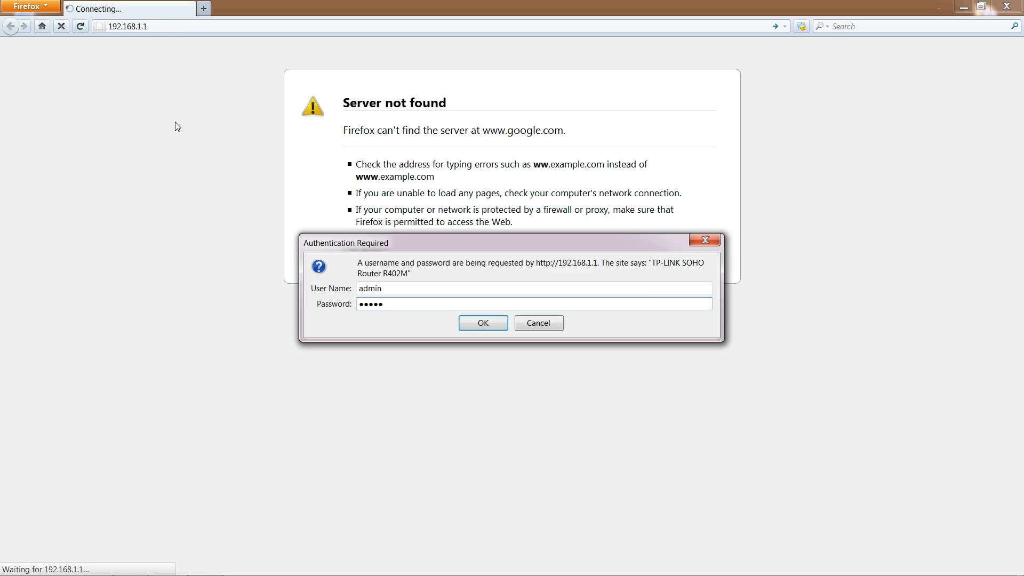
click(484, 323)
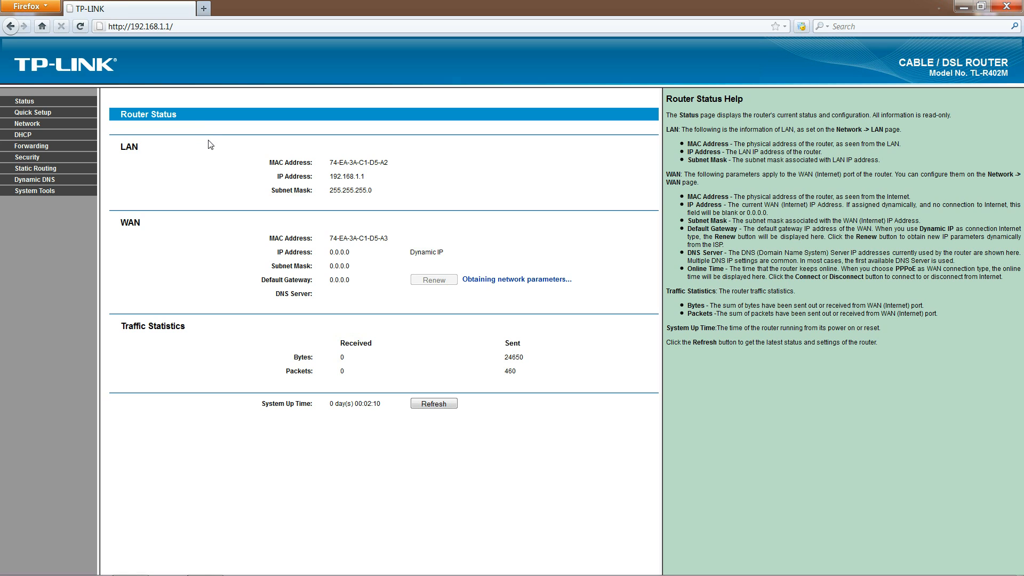
mouse_move(243, 180)
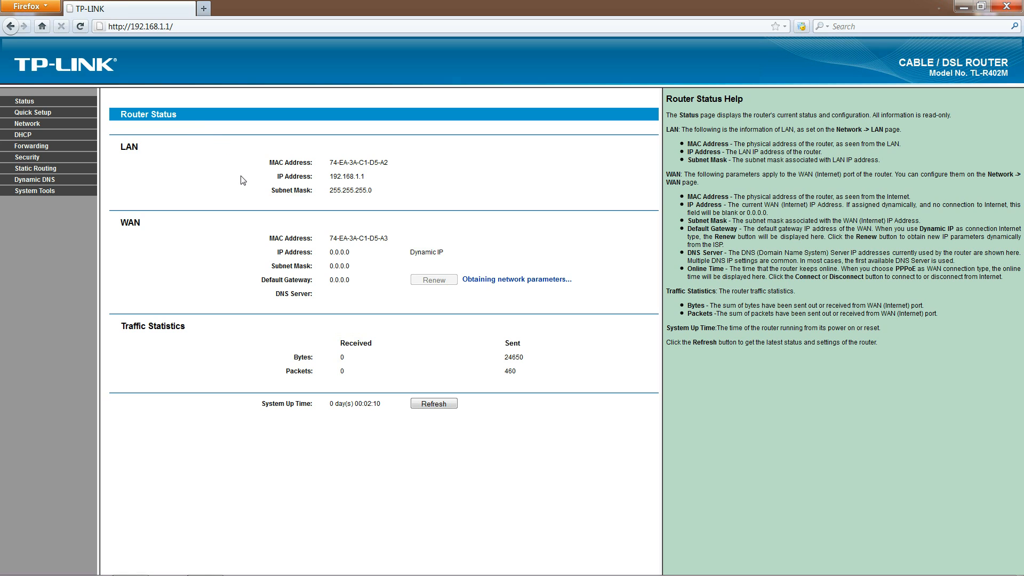
mouse_move(219, 181)
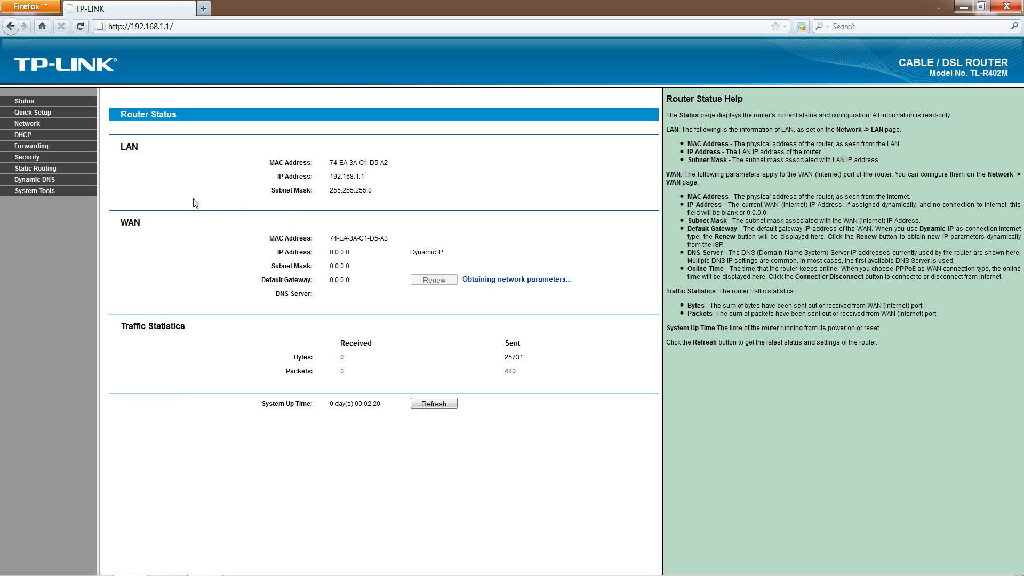
mouse_move(28, 125)
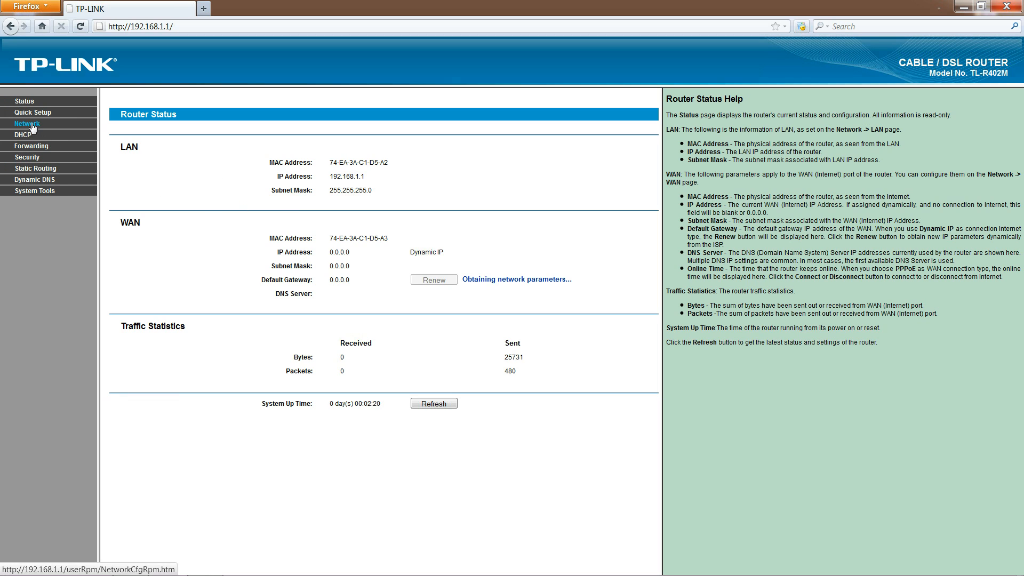
- In Network > LAN, change the router IP address to 192.168.2.1 and save
click(24, 123)
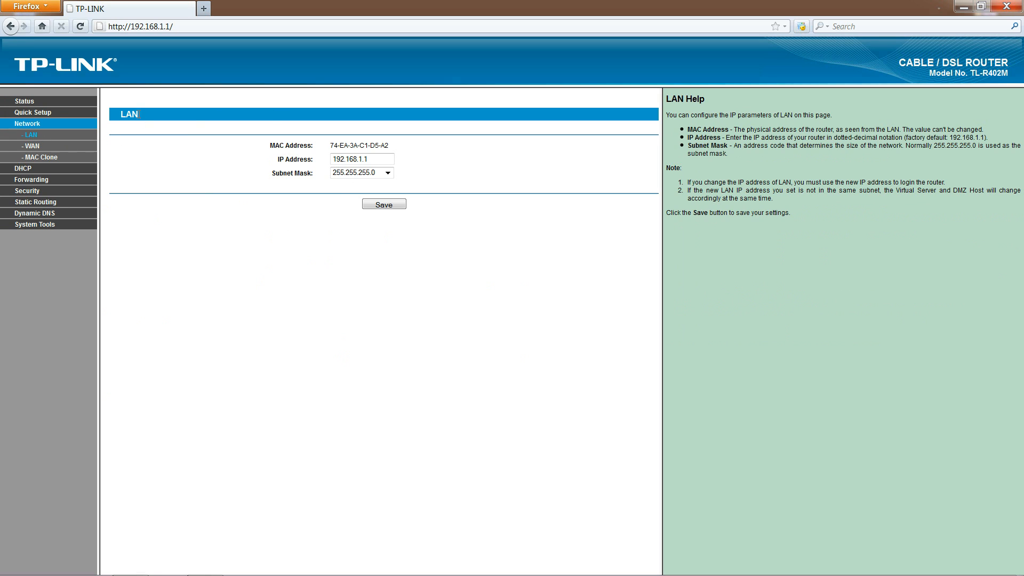
mouse_move(337, 176)
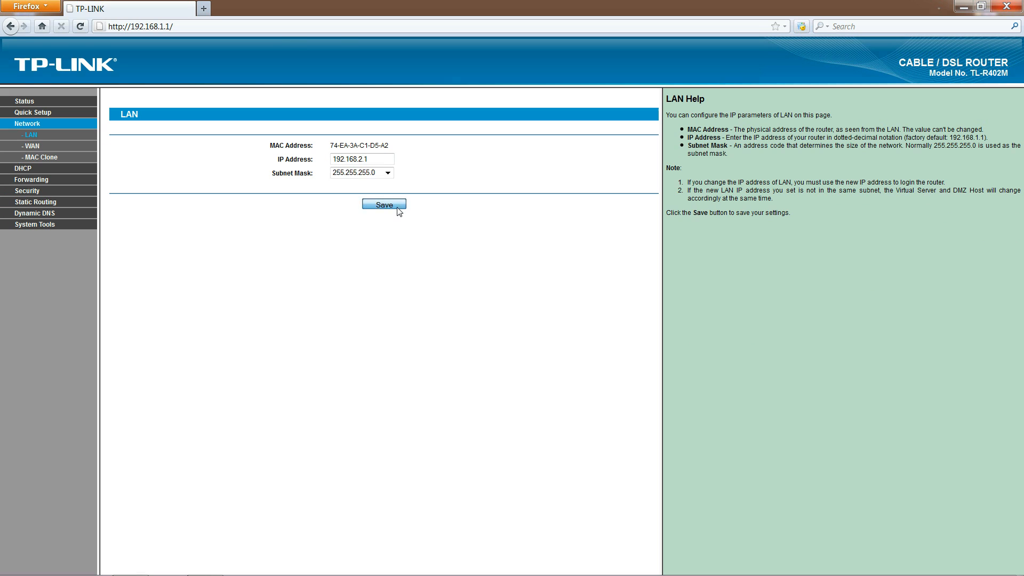
click(384, 204)
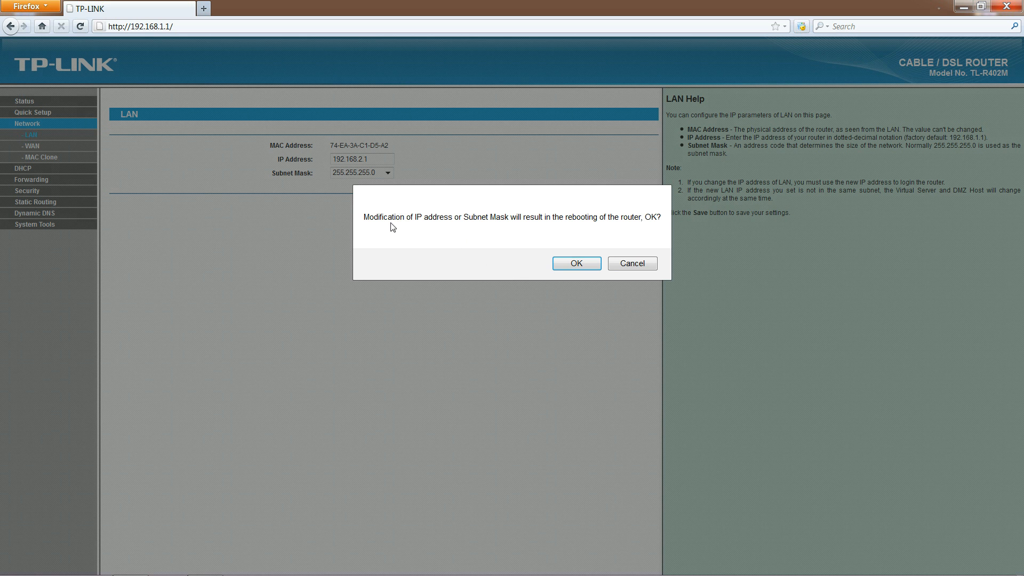
mouse_move(480, 271)
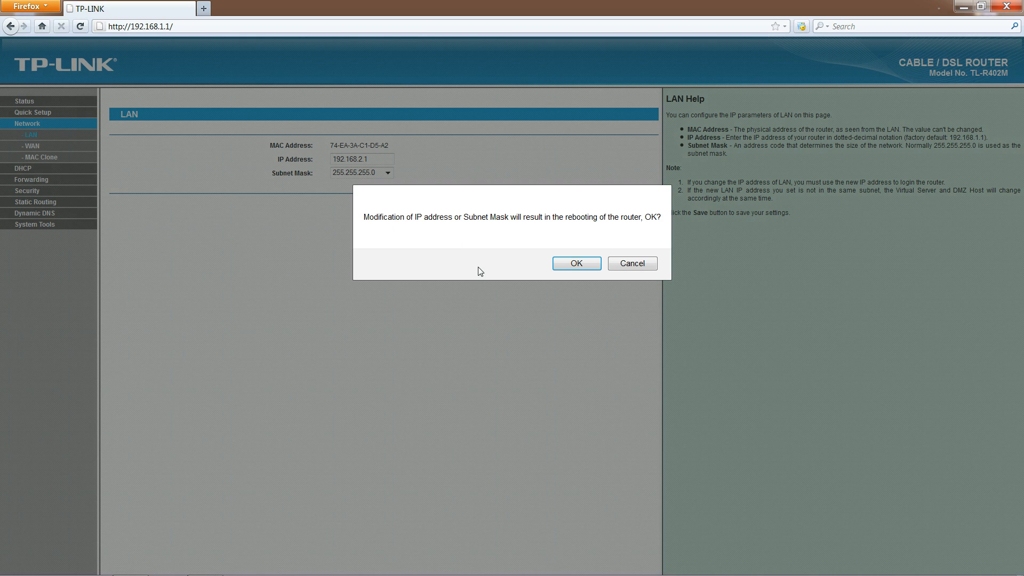
- Confirm the reboot warning so the new LAN IP address takes effect
click(577, 263)
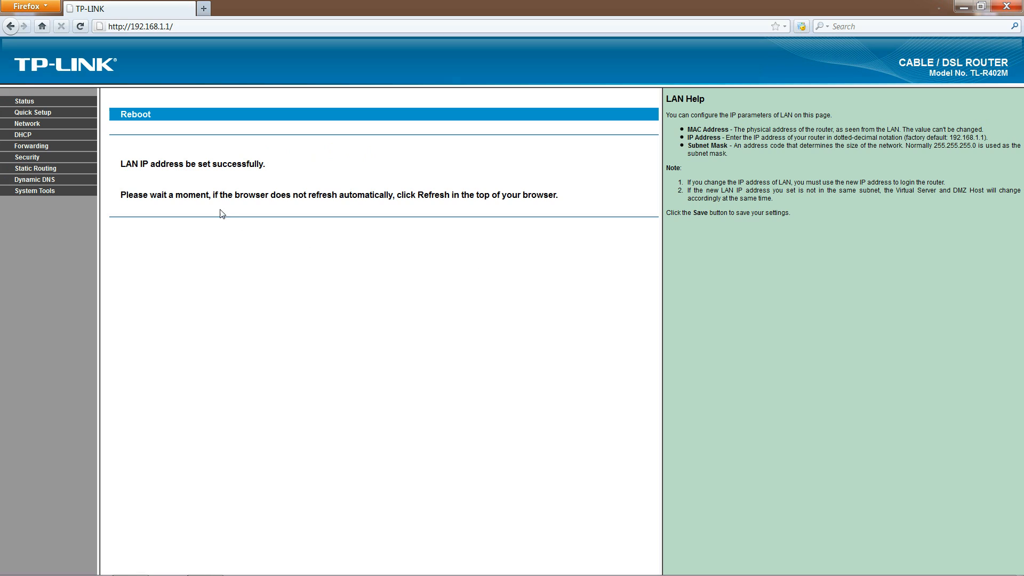
mouse_move(201, 275)
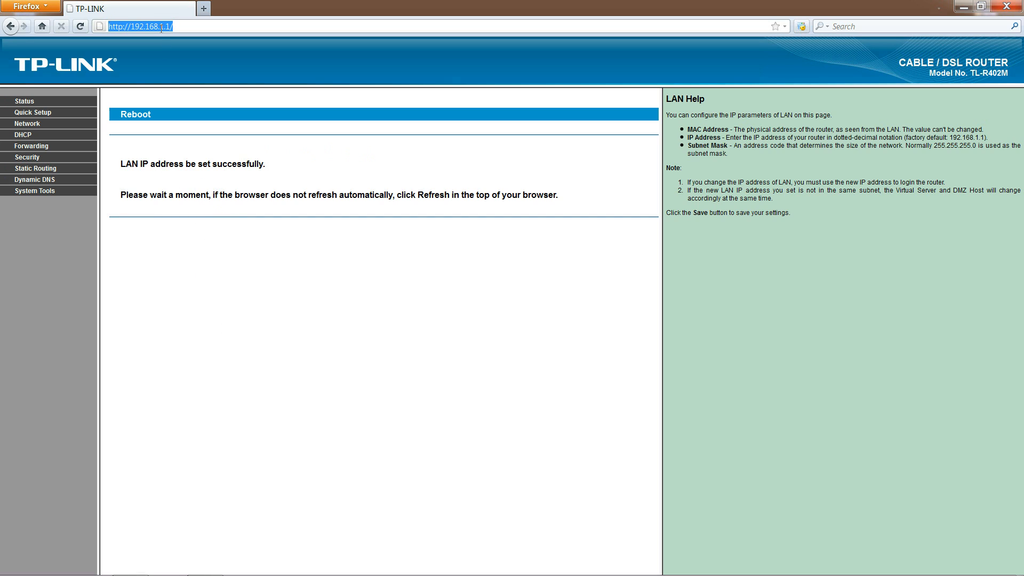
- Browse to 192.168.2.1 and sign in with the admin credentials
text(192)
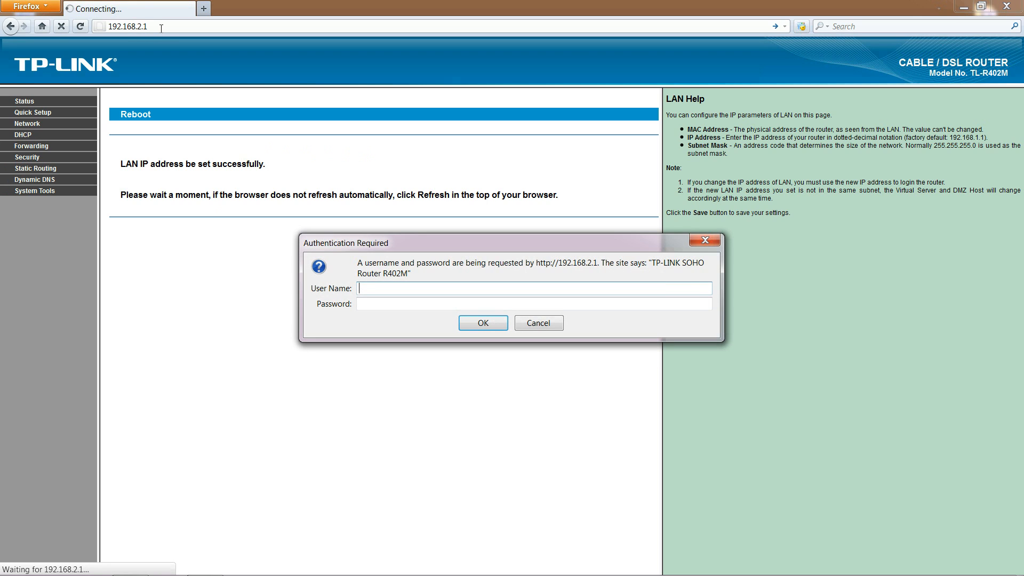
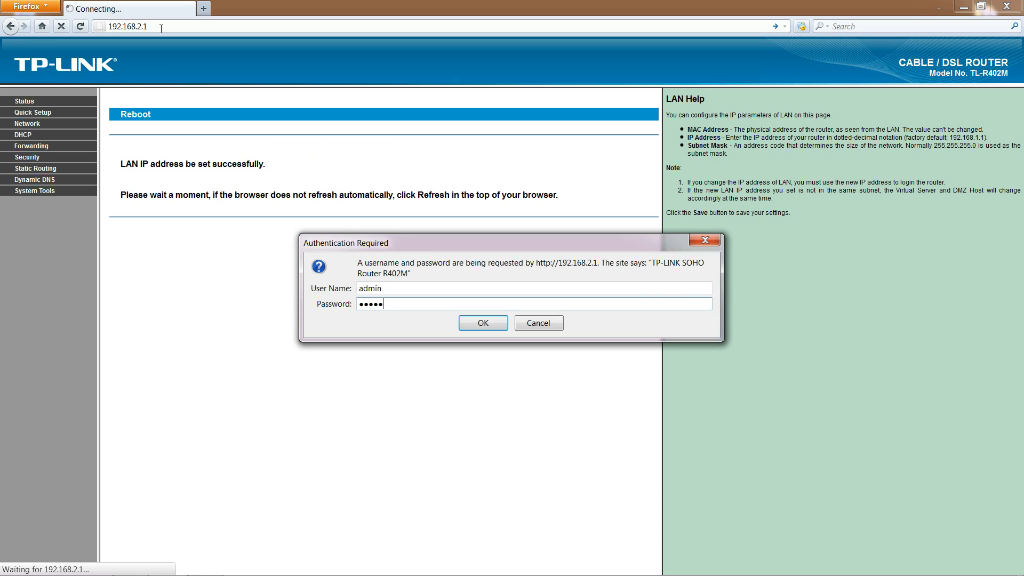
click(483, 323)
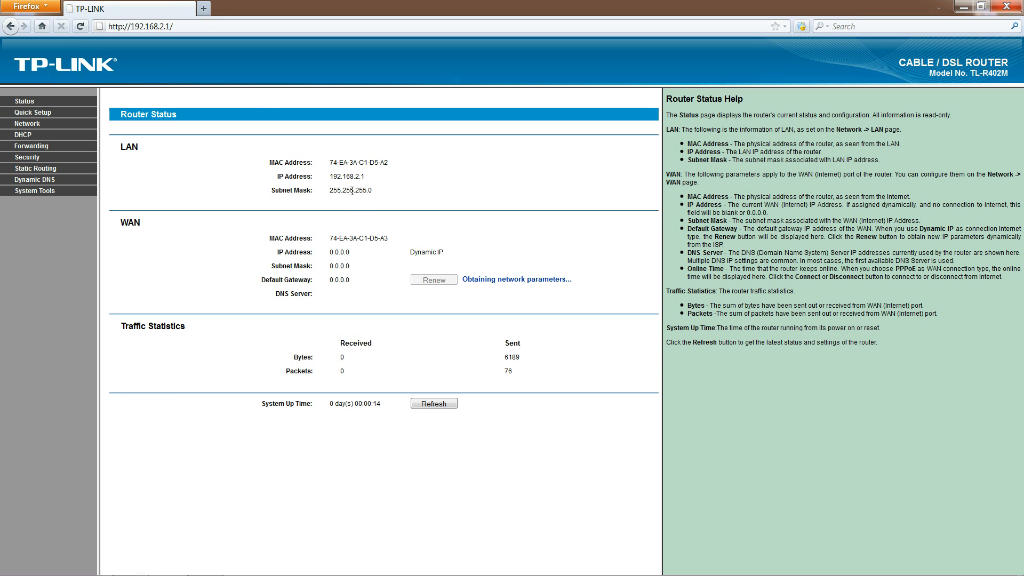
double_click(344, 176)
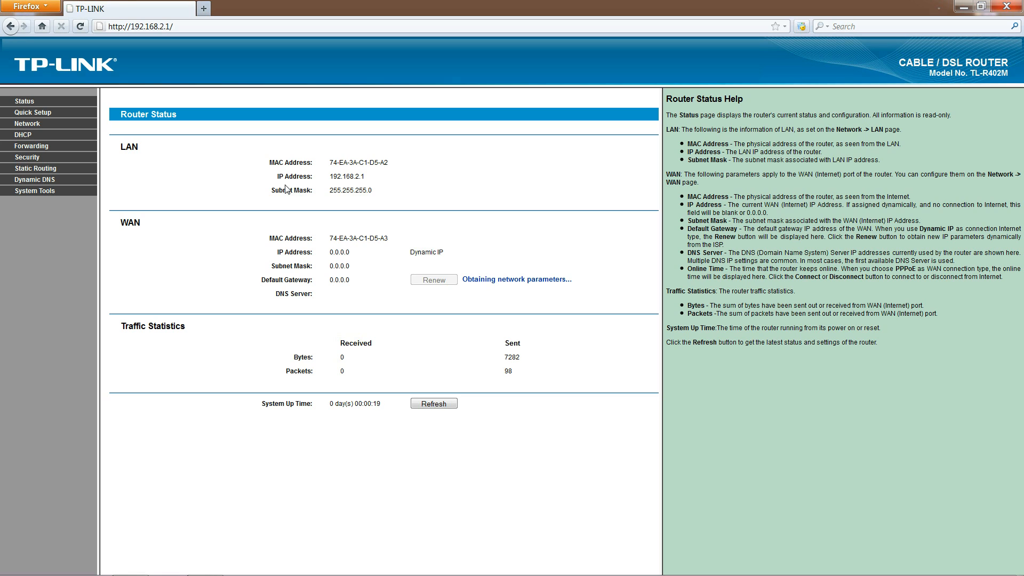
mouse_move(354, 264)
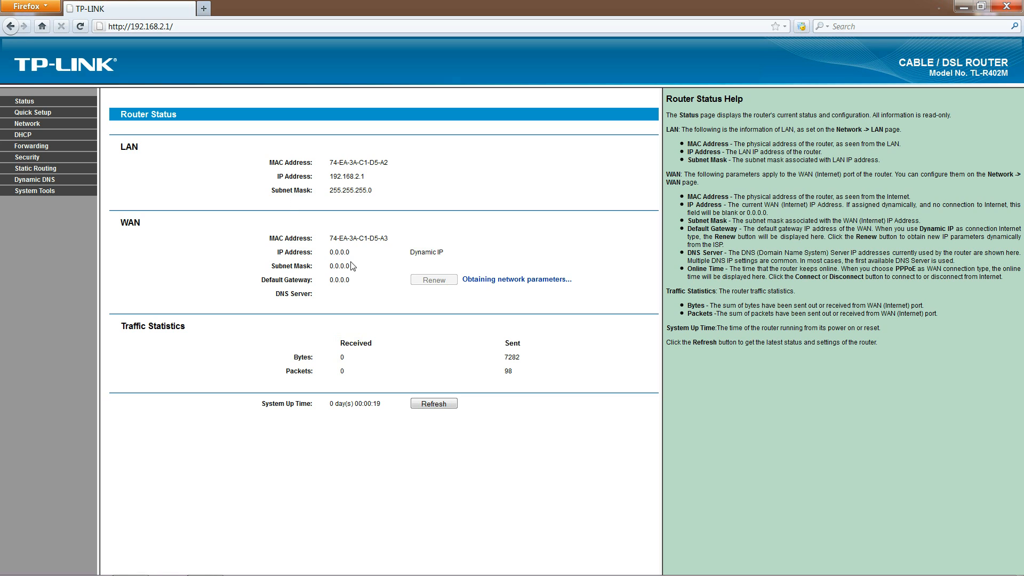
mouse_move(277, 259)
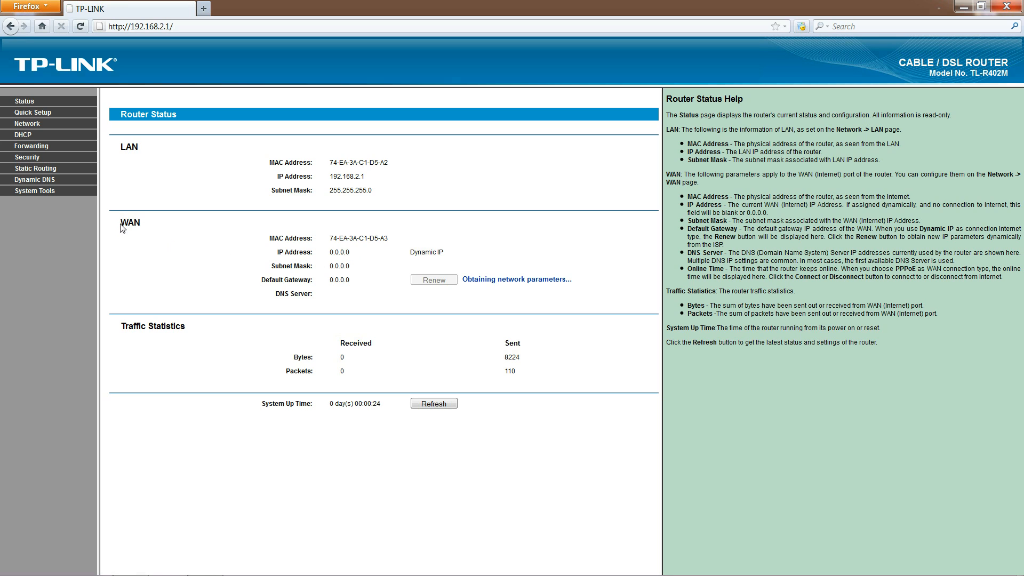
mouse_move(359, 254)
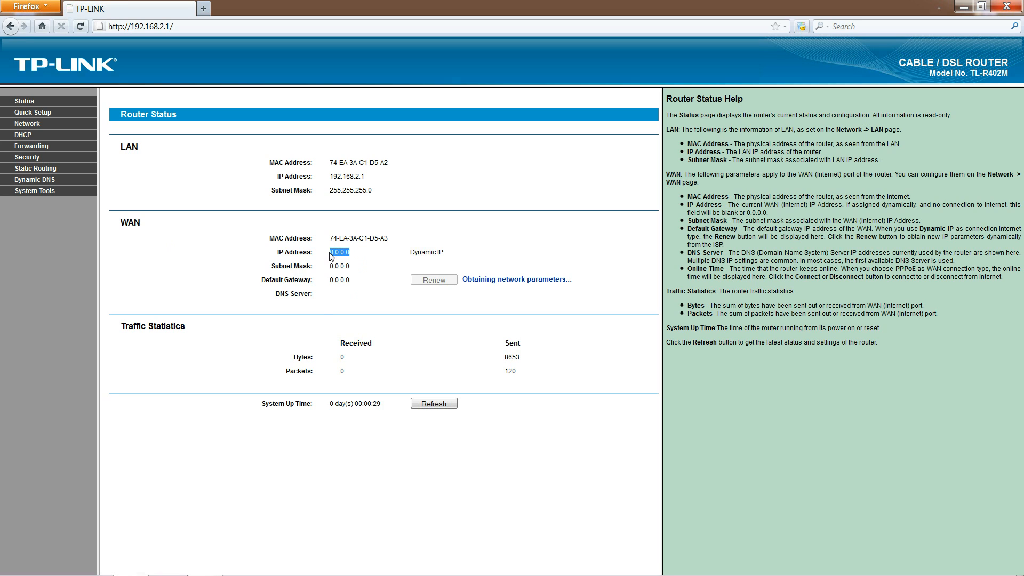
mouse_move(331, 299)
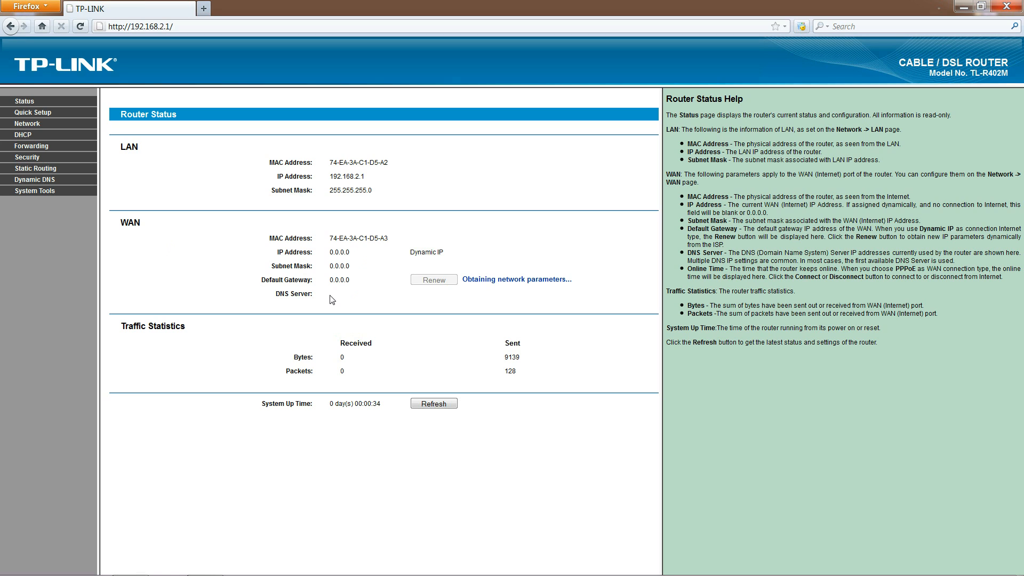
mouse_move(363, 251)
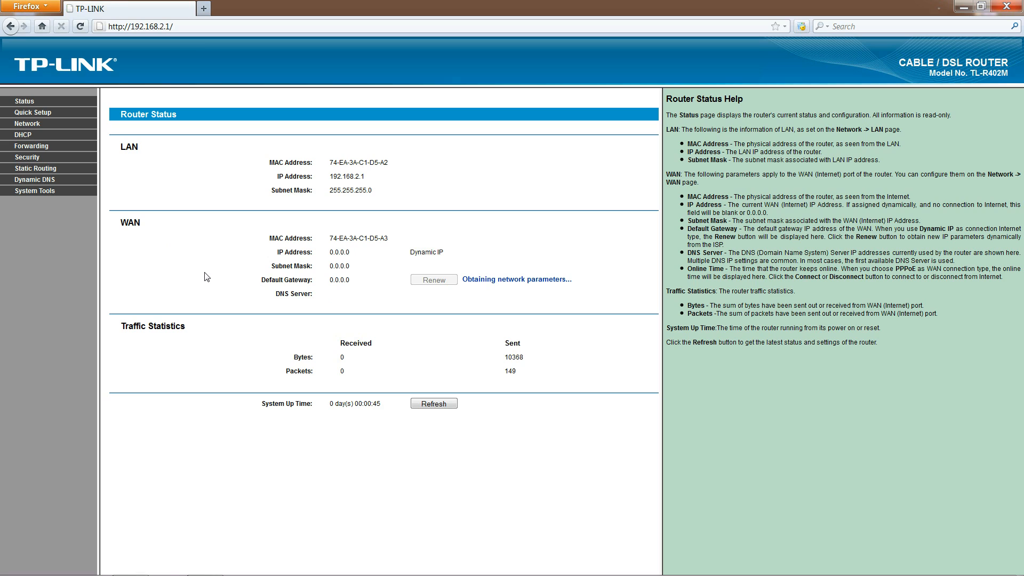
mouse_move(328, 263)
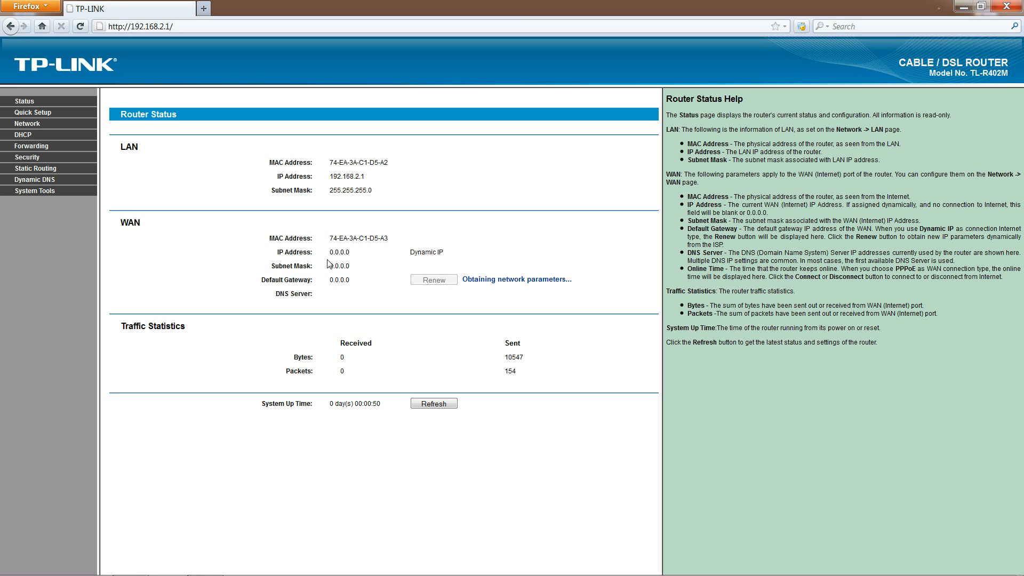
mouse_move(327, 263)
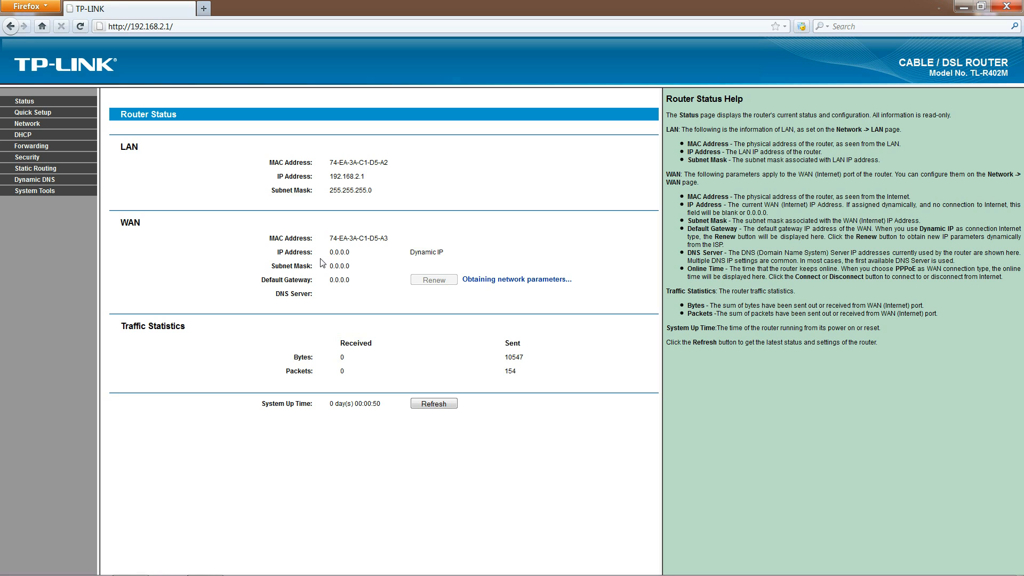